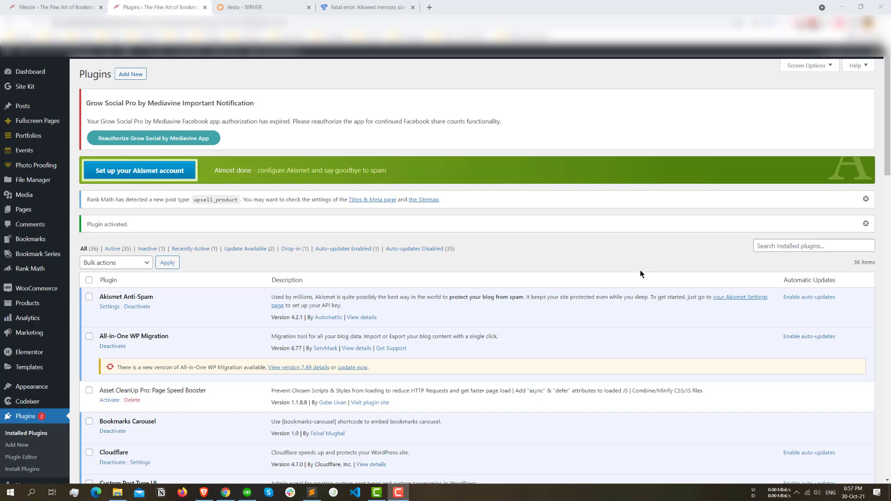
{"action": "mouse_move", "coordinate": [399, 167]}
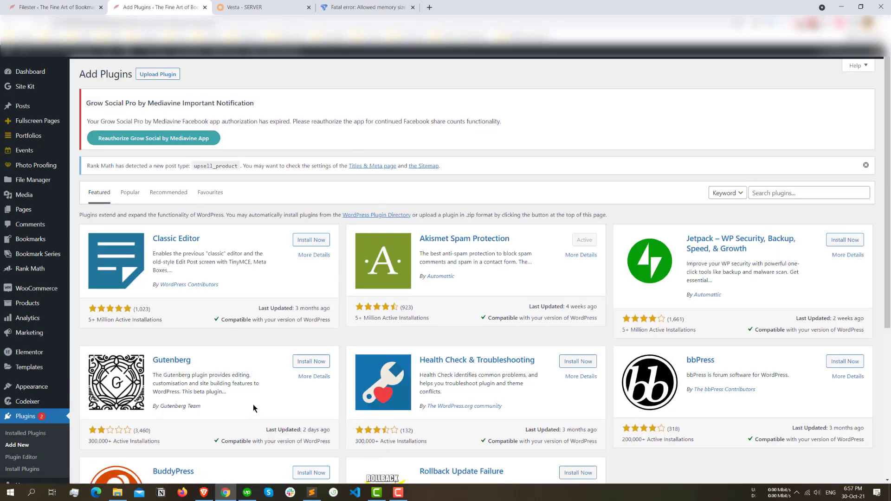
{"action": "mouse_move", "coordinate": [339, 311]}
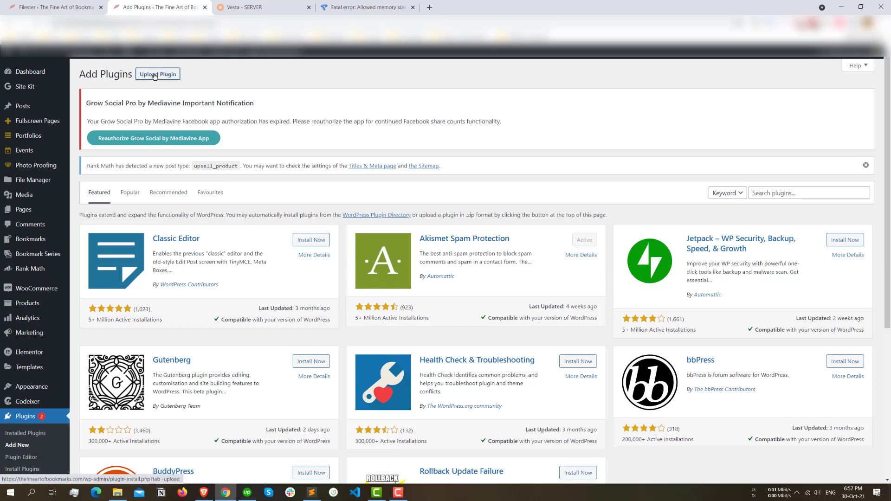
{"action": "left_click", "coordinate": [157, 74]}
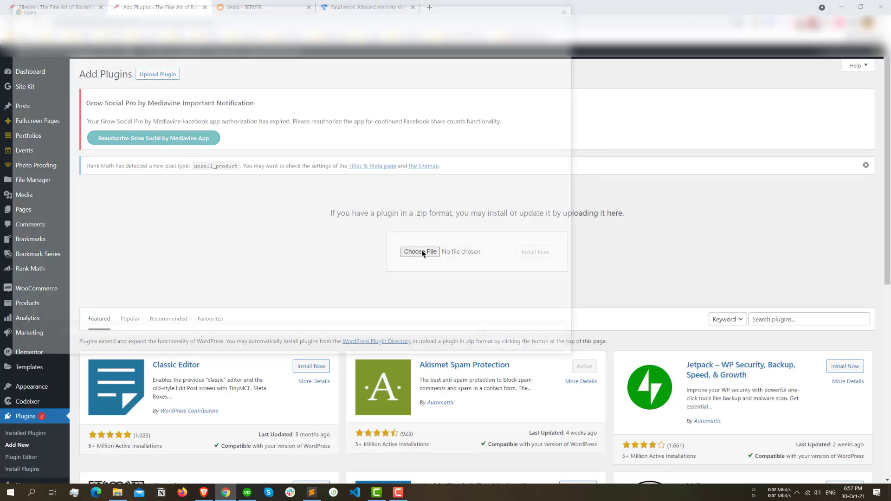
{"action": "left_click", "coordinate": [420, 252]}
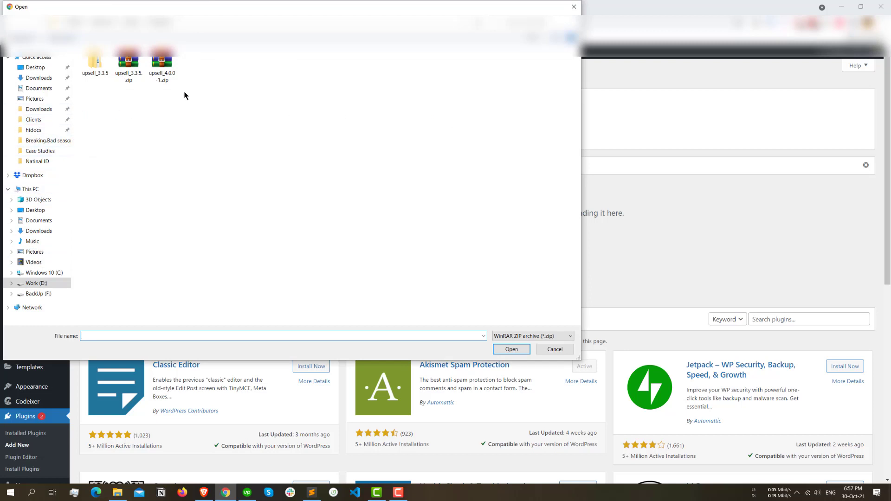
{"action": "left_click", "coordinate": [162, 60]}
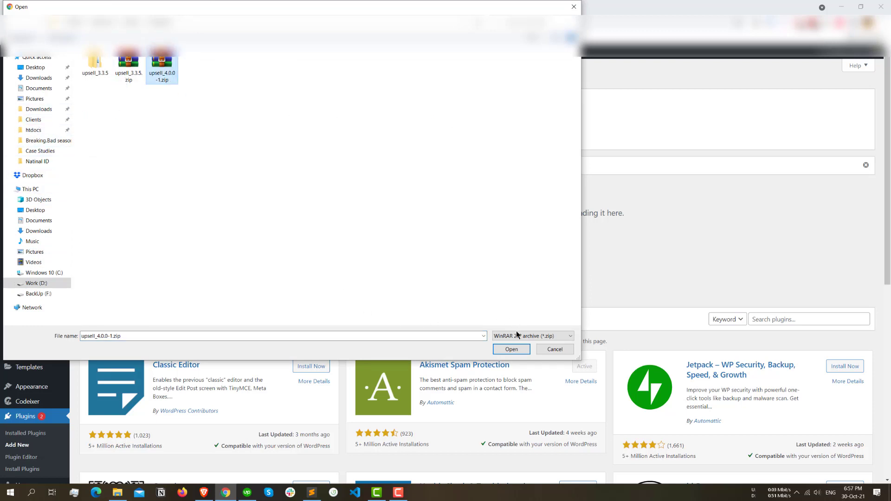
{"action": "left_click", "coordinate": [511, 349]}
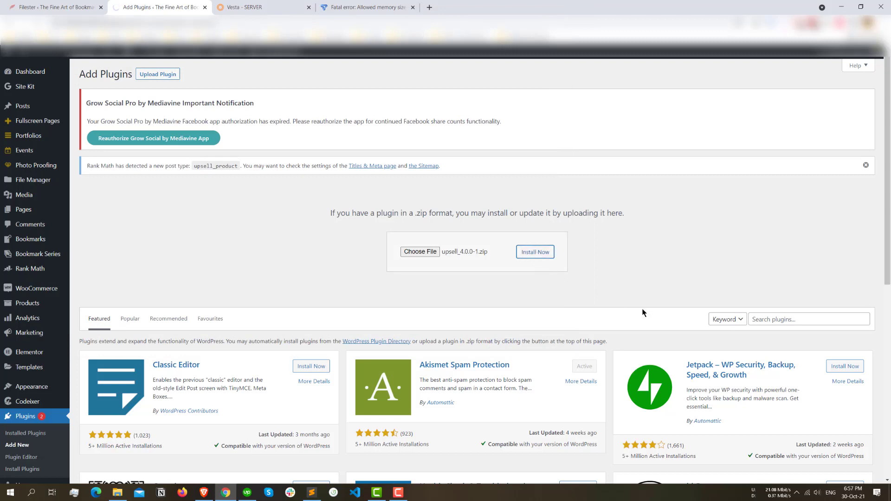
{"action": "mouse_move", "coordinate": [607, 268]}
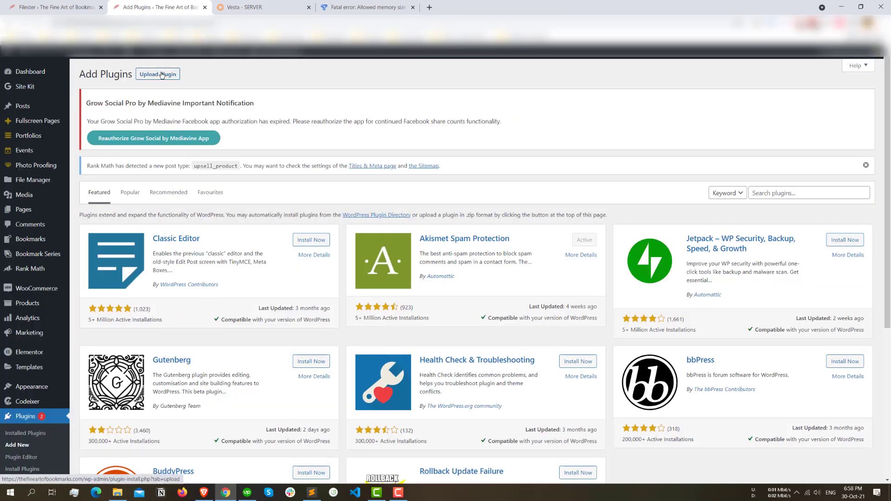
{"action": "left_click", "coordinate": [157, 74]}
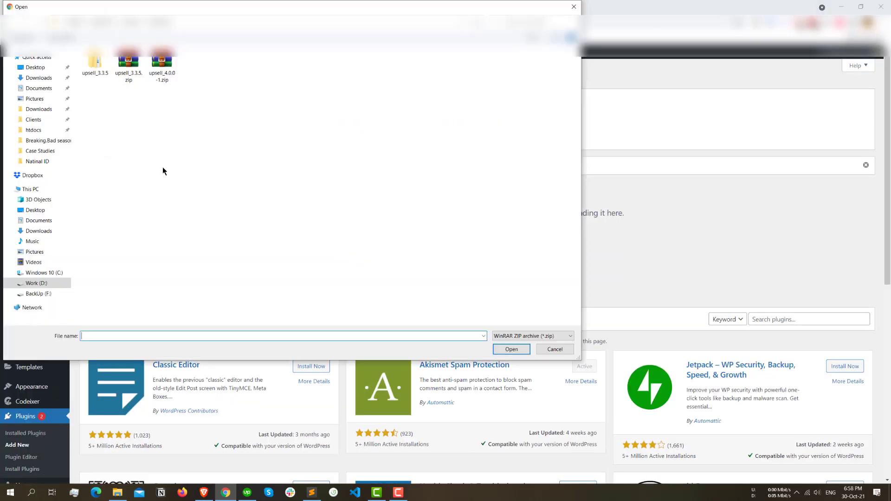
{"action": "left_click", "coordinate": [38, 230]}
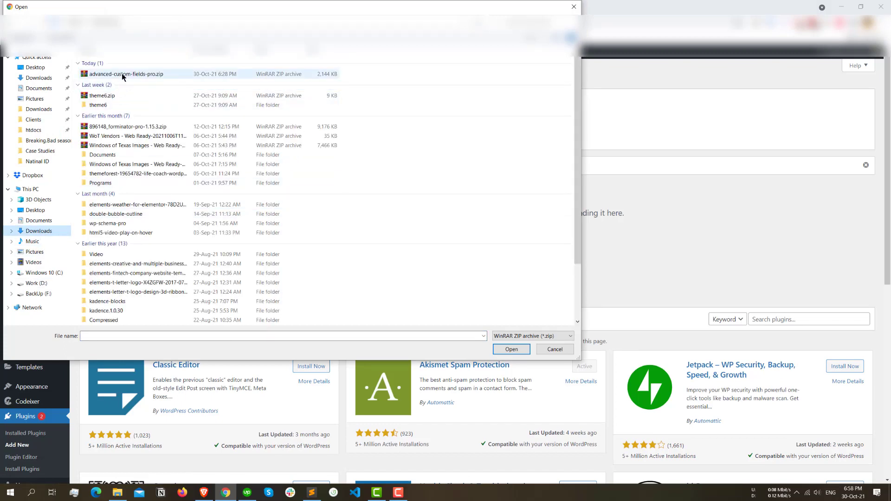
{"action": "left_click", "coordinate": [509, 349]}
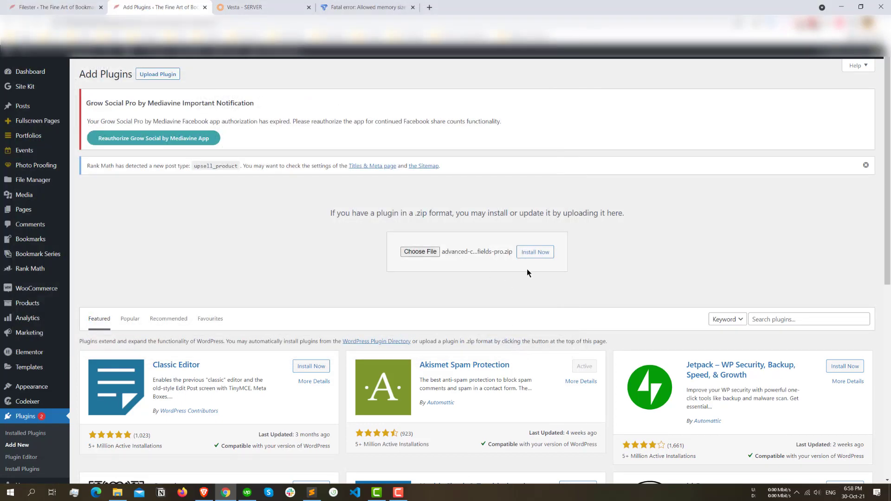
{"action": "mouse_move", "coordinate": [388, 304]}
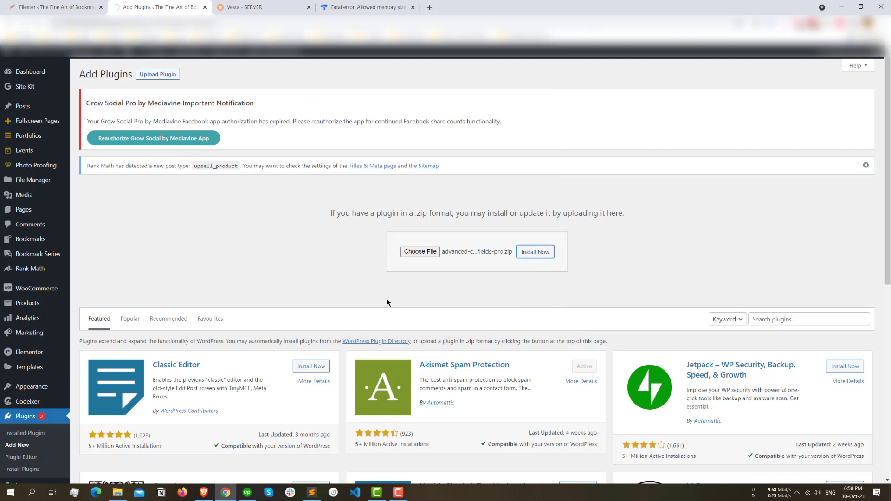
{"action": "left_click", "coordinate": [534, 251]}
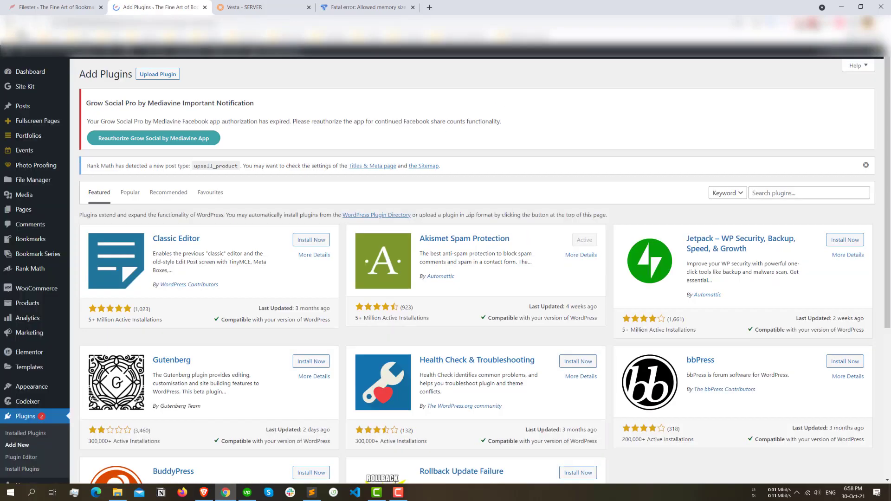
{"action": "left_click", "coordinate": [262, 7]}
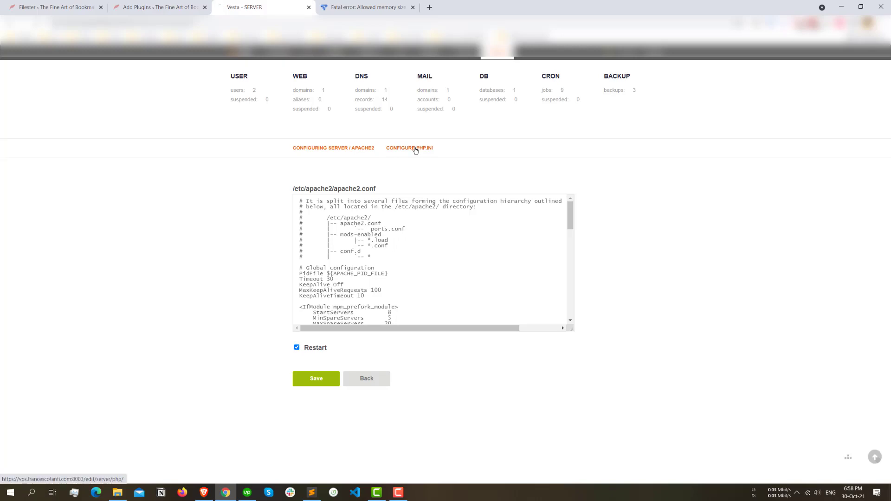
Change upload_max_filesize to 64M in Vesta CP's php.ini editor.
{"action": "left_click", "coordinate": [408, 147]}
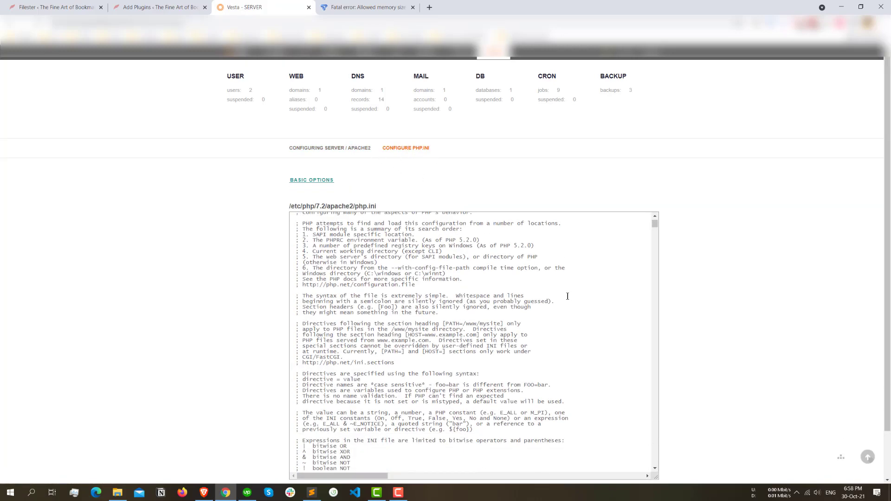
{"action": "scroll", "scroll_direction": "down", "scroll_amount": 3}
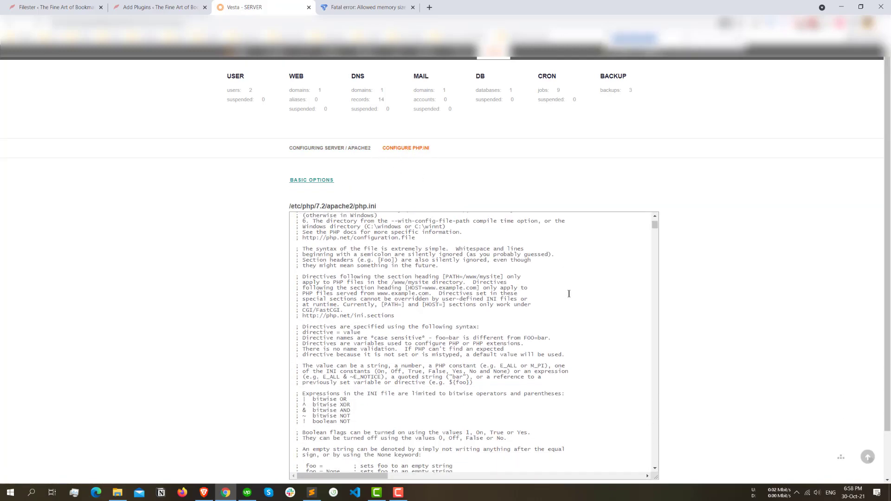
{"action": "scroll", "scroll_direction": "down", "scroll_amount": 3}
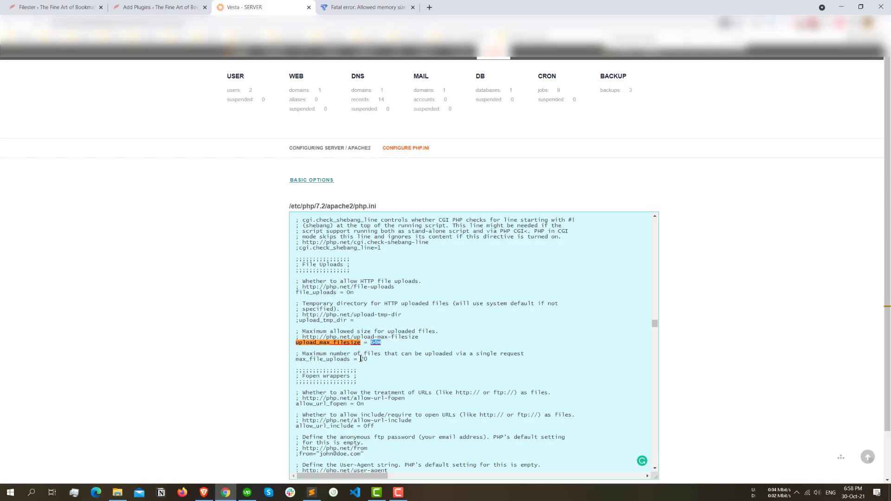
{"action": "type", "text": "64M"}
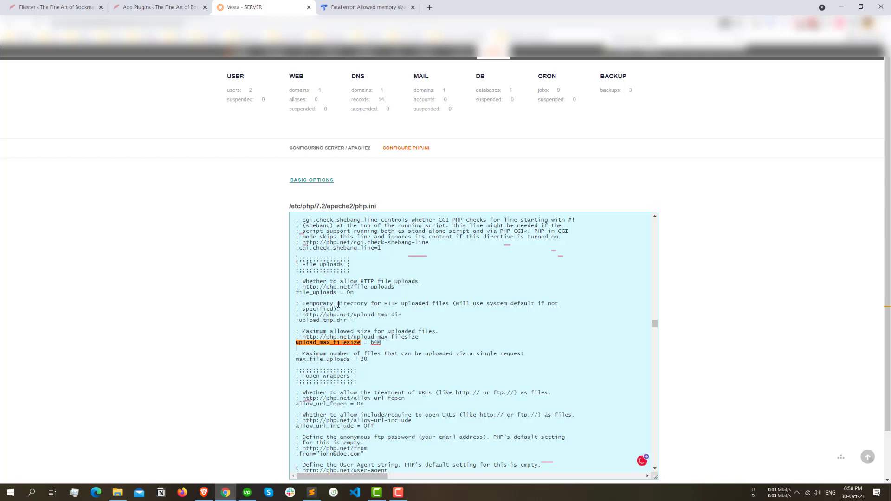
{"action": "left_click", "coordinate": [159, 7]}
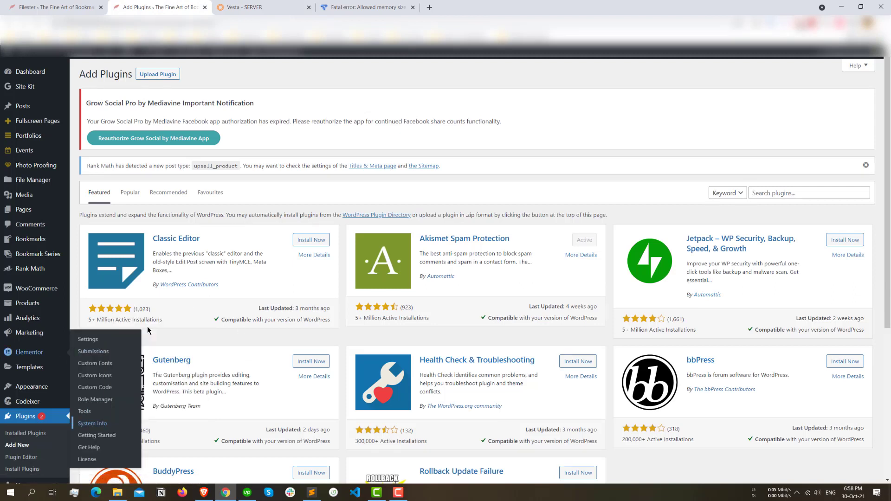
Check Elementor System Info, where Max Upload Size still shows 2 MB.
{"action": "left_click", "coordinate": [92, 424]}
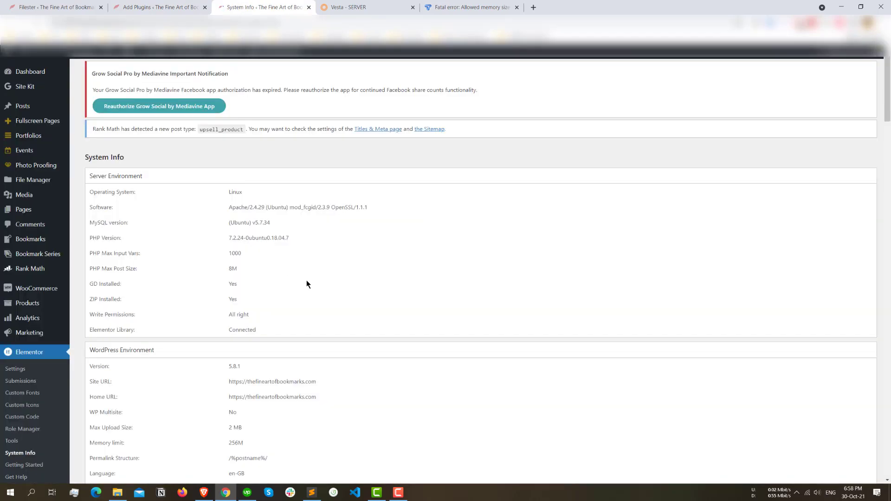
{"action": "scroll", "scroll_direction": "down", "scroll_amount": 3}
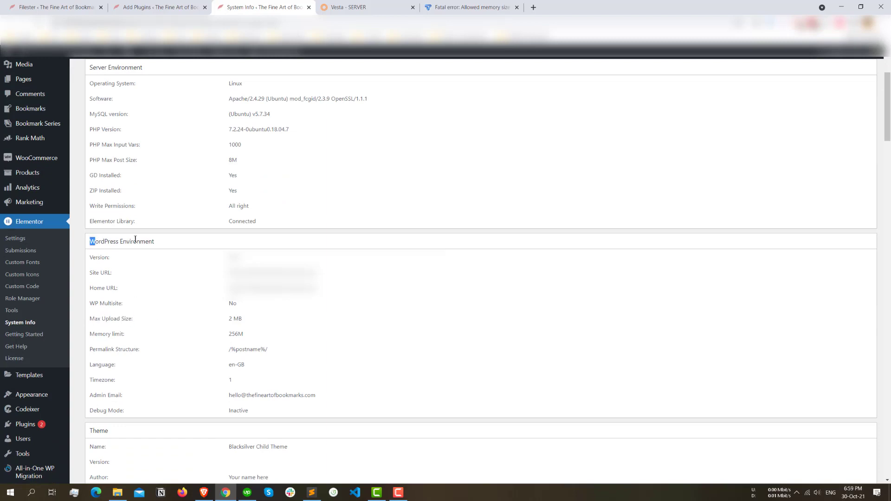
{"action": "double_click", "coordinate": [234, 319]}
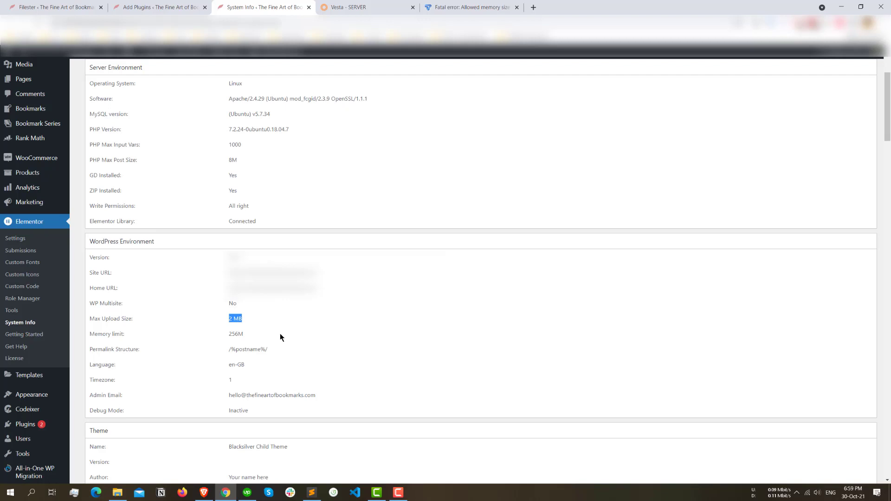
{"action": "mouse_move", "coordinate": [249, 329]}
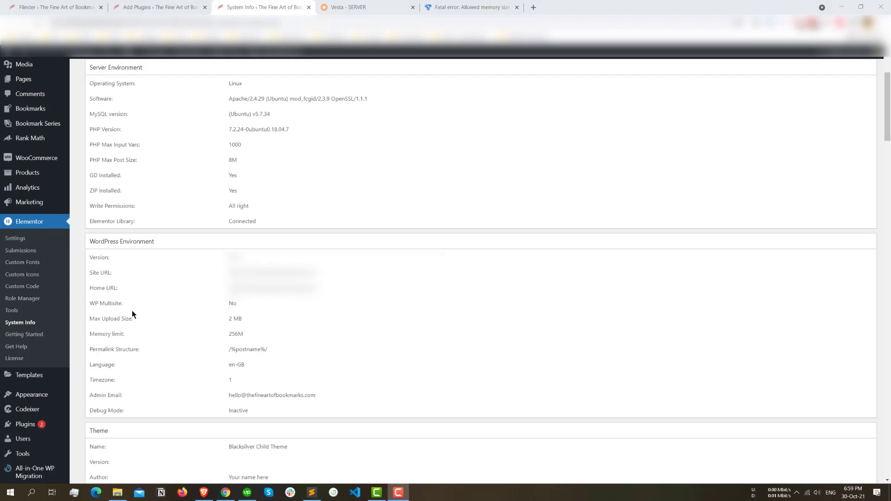
{"action": "double_click", "coordinate": [111, 318]}
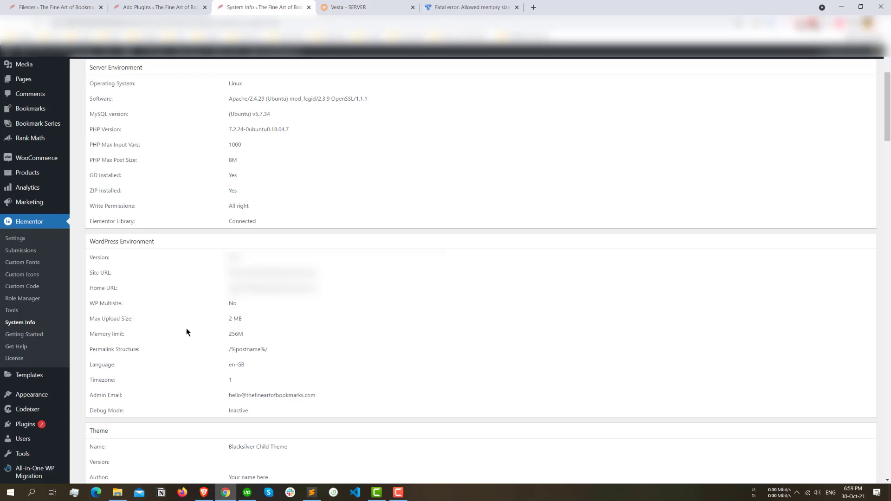
{"action": "double_click", "coordinate": [235, 318]}
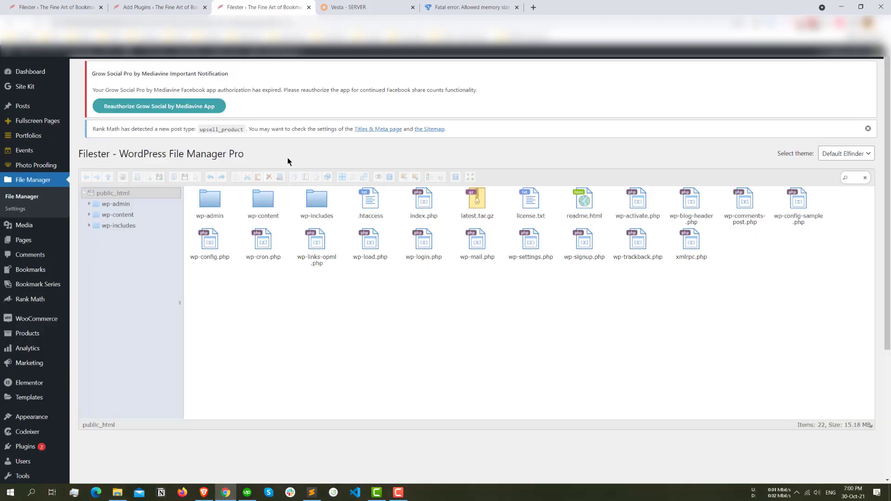
Select public_html in Filester and bring up the actions for .htaccess.
{"action": "left_click", "coordinate": [112, 192]}
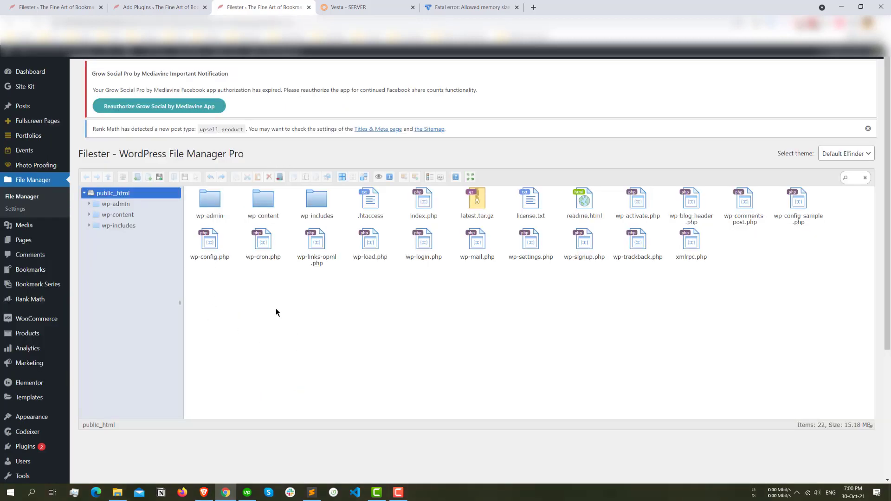
{"action": "mouse_move", "coordinate": [325, 329]}
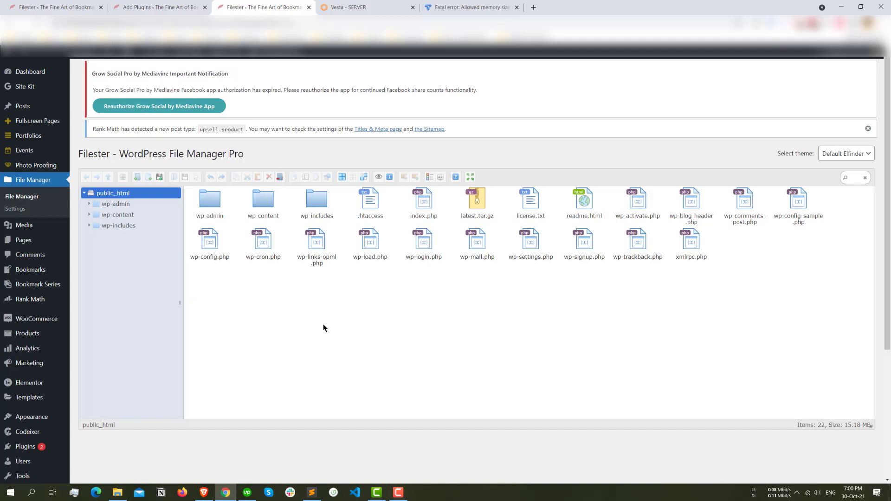
{"action": "mouse_move", "coordinate": [338, 297]}
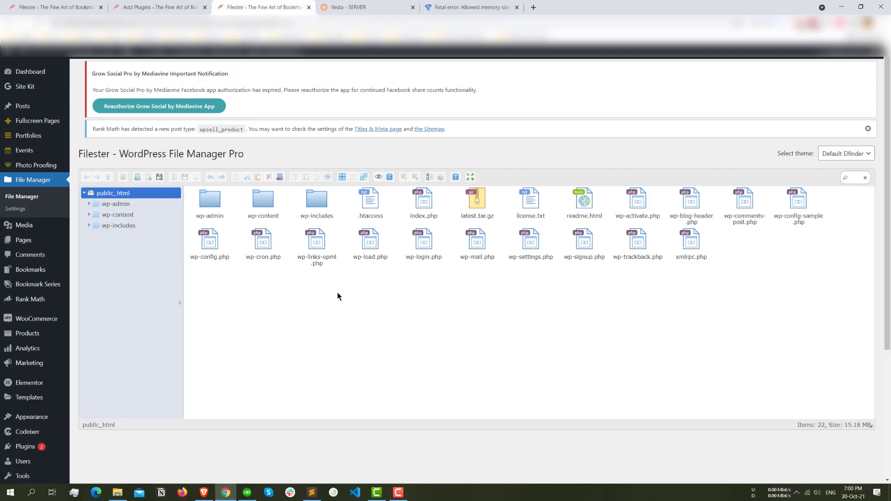
{"action": "left_click", "coordinate": [263, 202]}
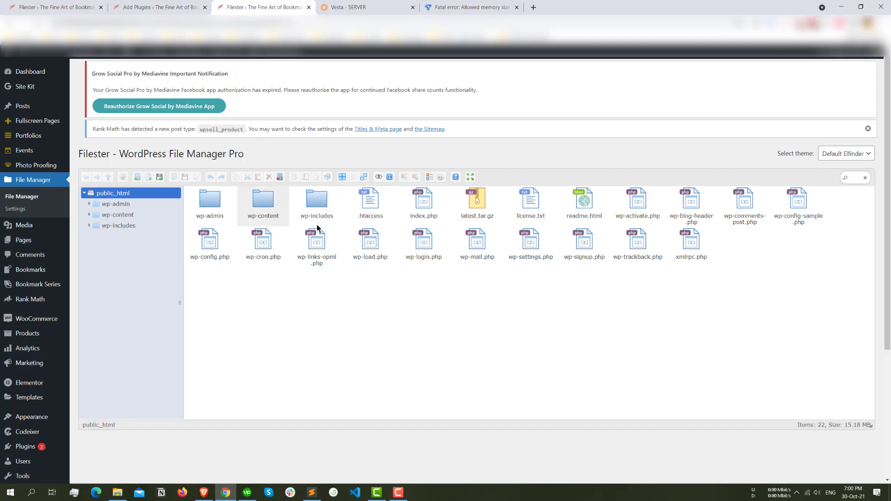
{"action": "left_click", "coordinate": [369, 202]}
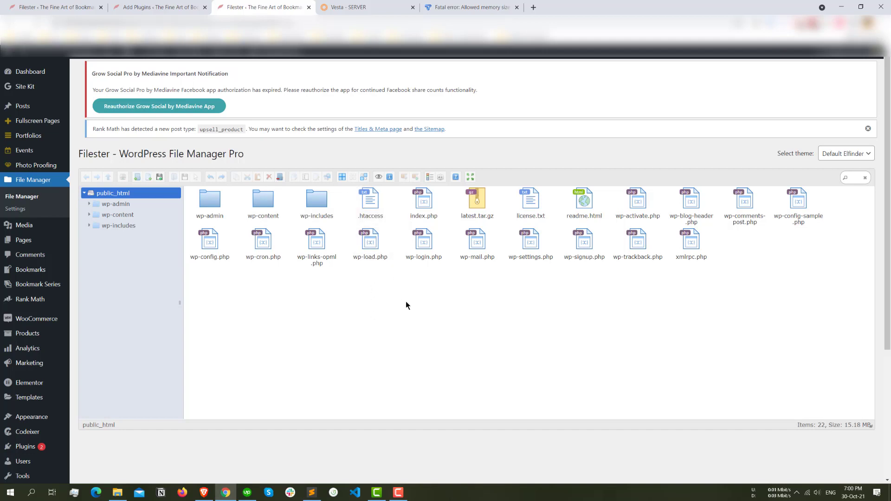
{"action": "mouse_move", "coordinate": [407, 313]}
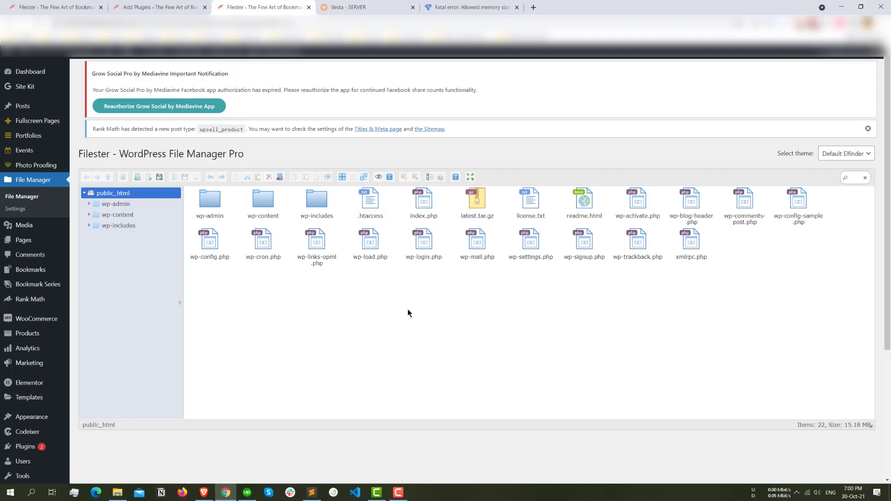
{"action": "left_click", "coordinate": [370, 202]}
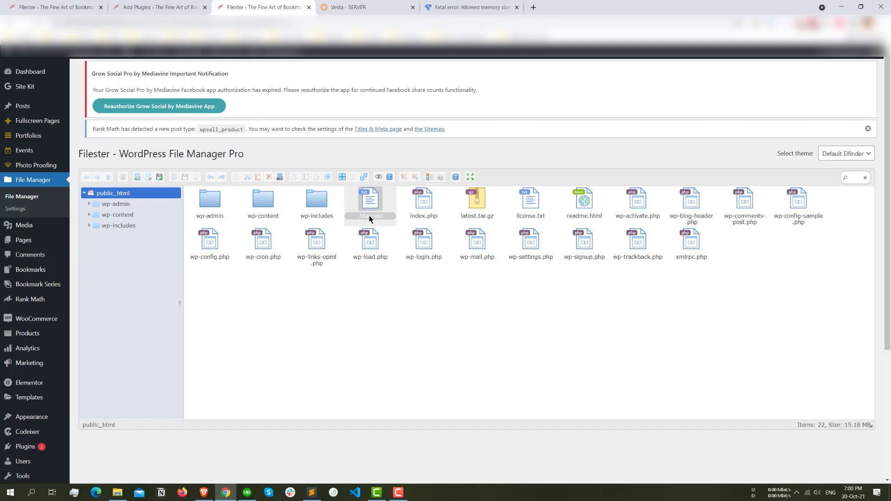
{"action": "right_click", "coordinate": [370, 202]}
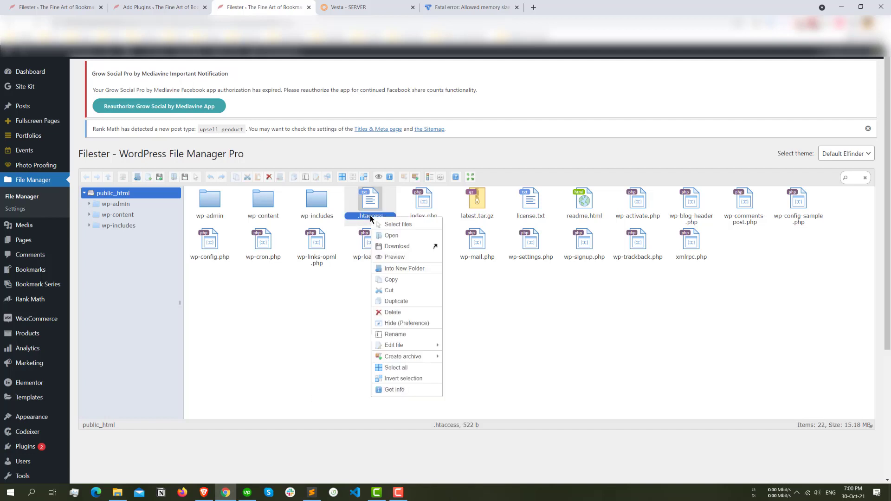
{"action": "mouse_move", "coordinate": [393, 345]}
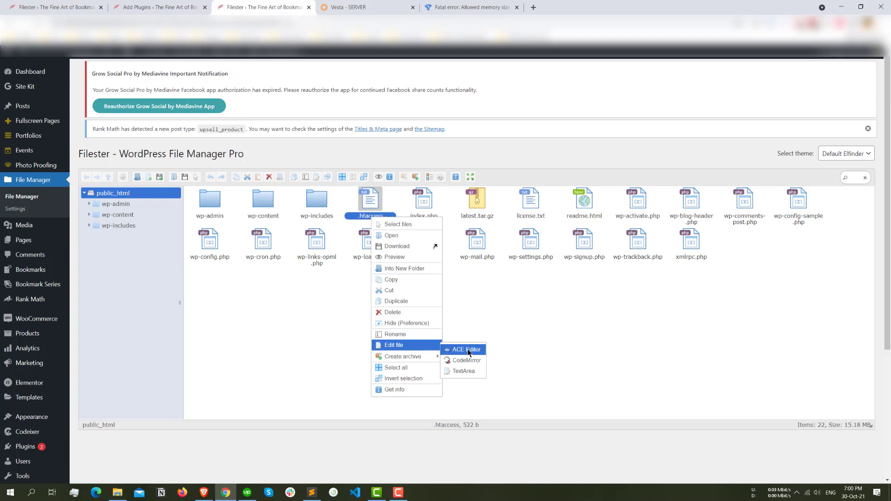
Open .htaccess in the ACE editor, then view the upload-size blog post.
{"action": "left_click", "coordinate": [466, 350]}
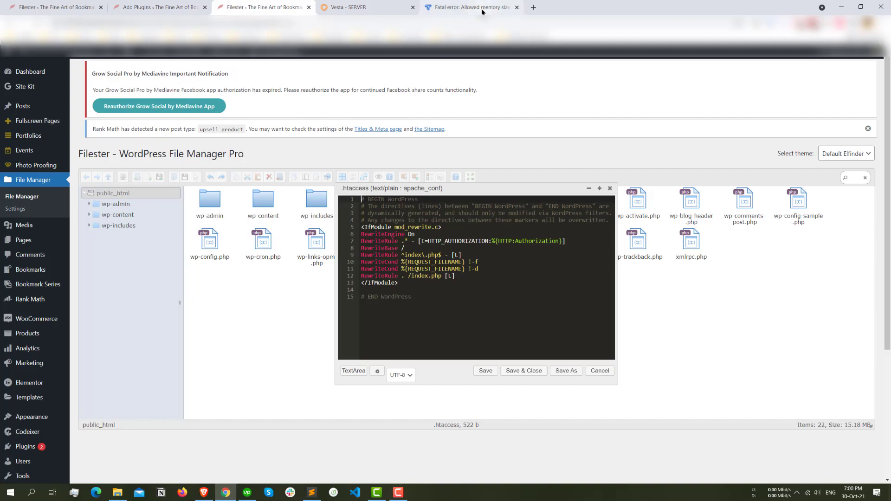
{"action": "left_click", "coordinate": [466, 7]}
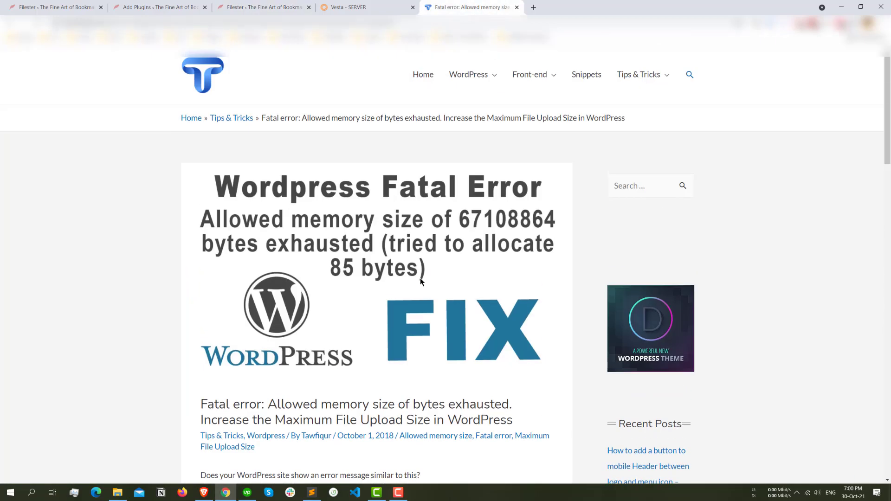
{"action": "mouse_move", "coordinate": [375, 297]}
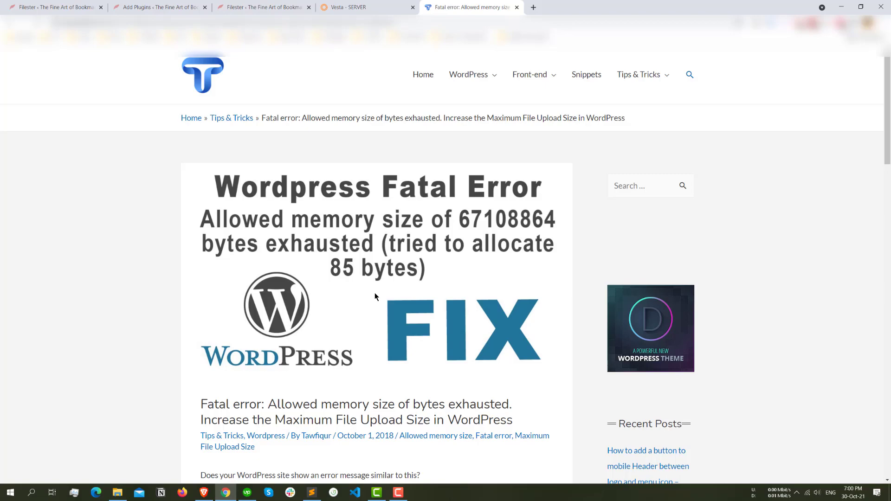
Scroll the blog post down to its .htaccess method section.
{"action": "scroll", "scroll_direction": "down", "scroll_amount": 3}
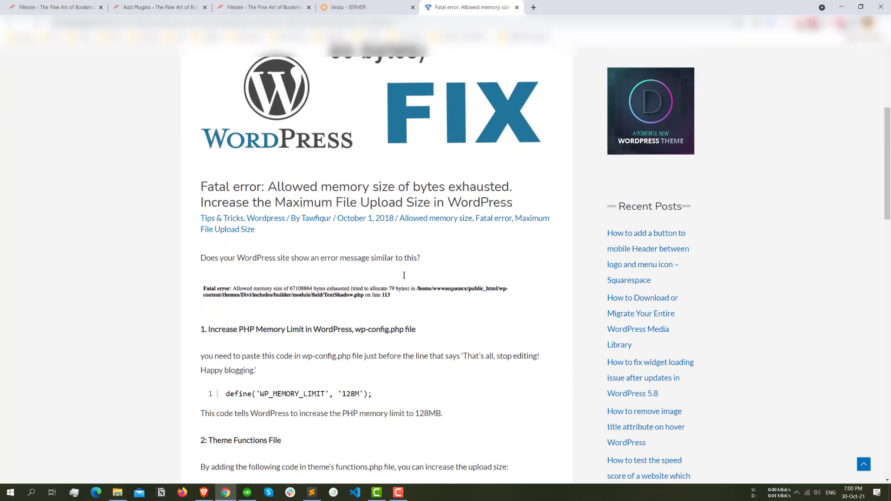
{"action": "scroll", "scroll_direction": "down", "scroll_amount": 3}
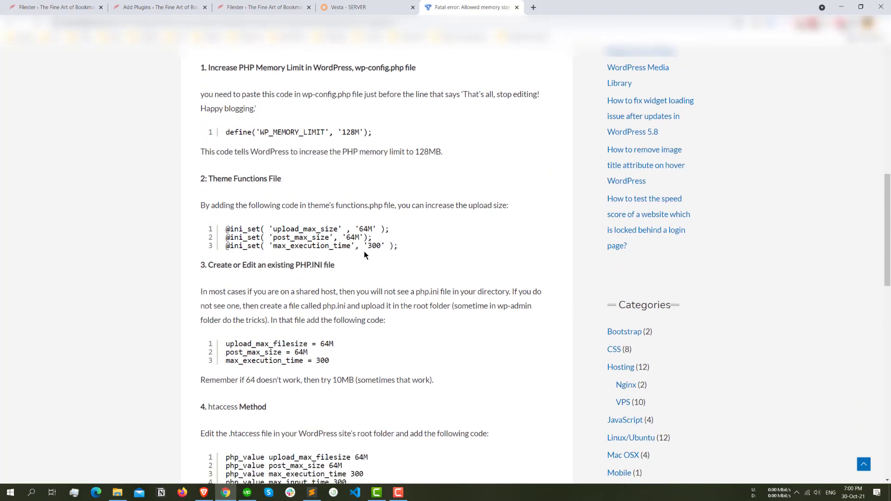
{"action": "scroll", "scroll_direction": "down", "scroll_amount": 3}
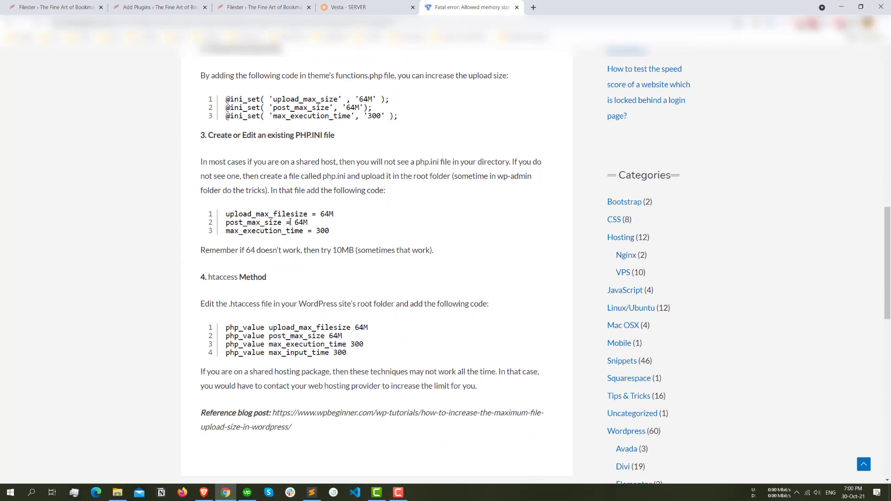
{"action": "scroll", "scroll_direction": "down", "scroll_amount": 3}
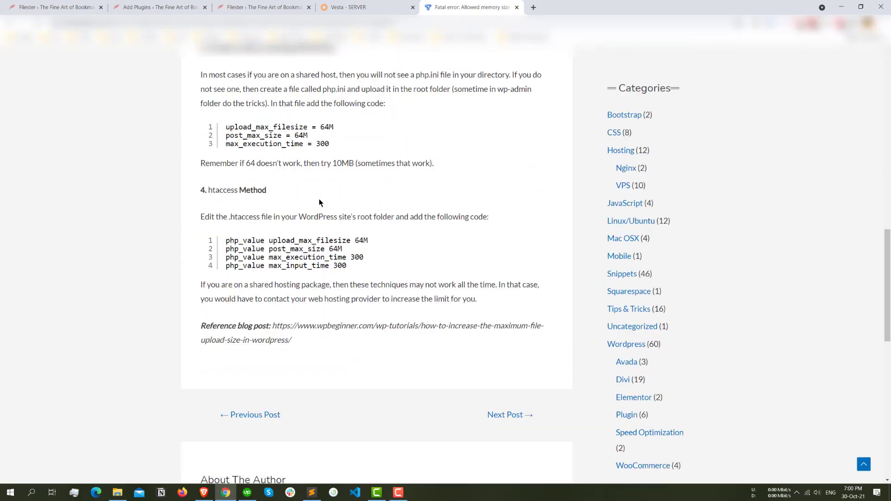
{"action": "mouse_move", "coordinate": [312, 201]}
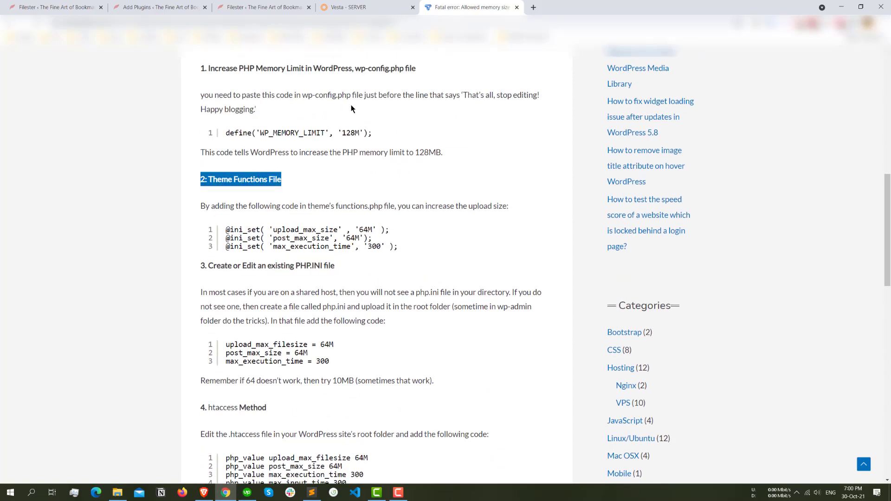
{"action": "scroll", "scroll_direction": "up", "scroll_amount": 3}
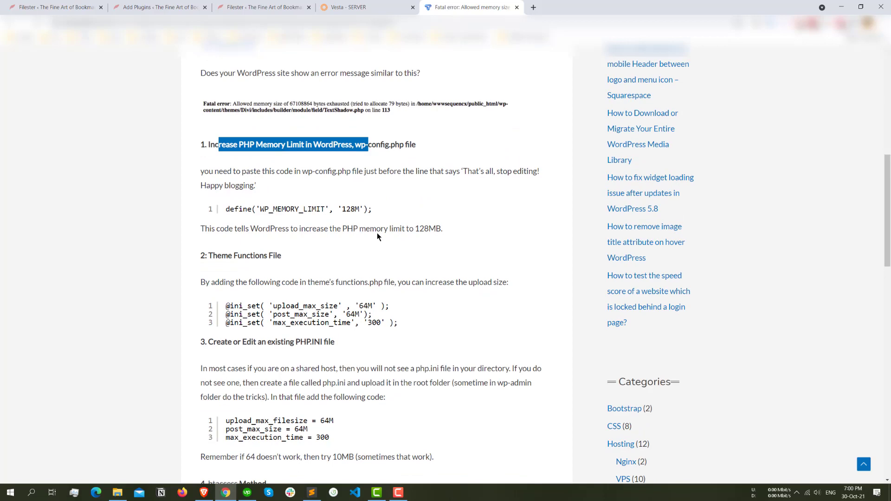
{"action": "scroll", "scroll_direction": "down", "scroll_amount": 3}
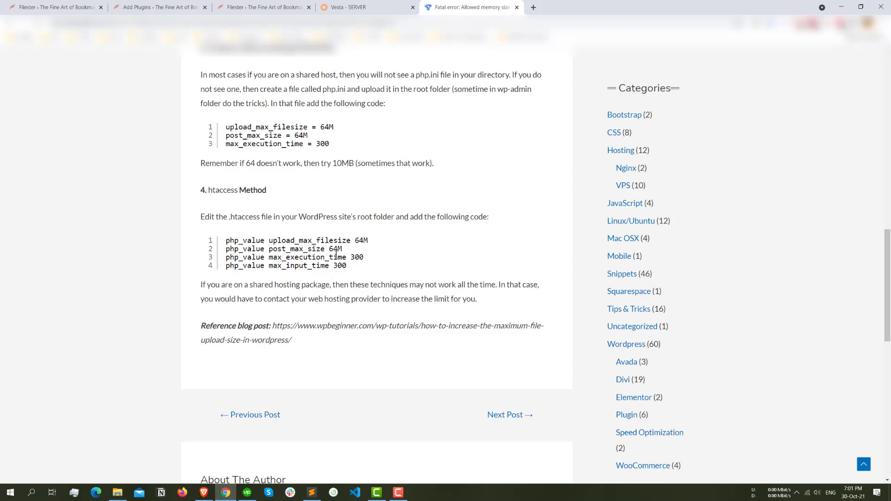
{"action": "mouse_move", "coordinate": [431, 273]}
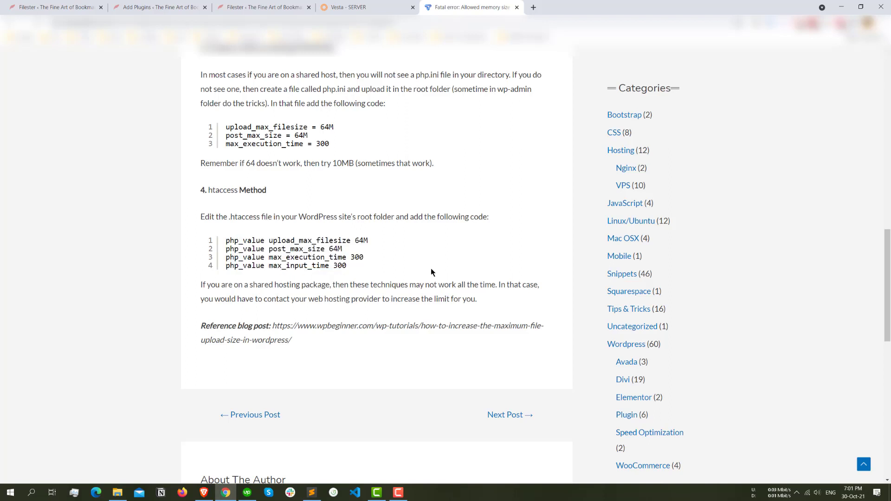
Select the four php_value lines, including upload_max_filesize and max_execution_time 300.
{"action": "double_click", "coordinate": [302, 240]}
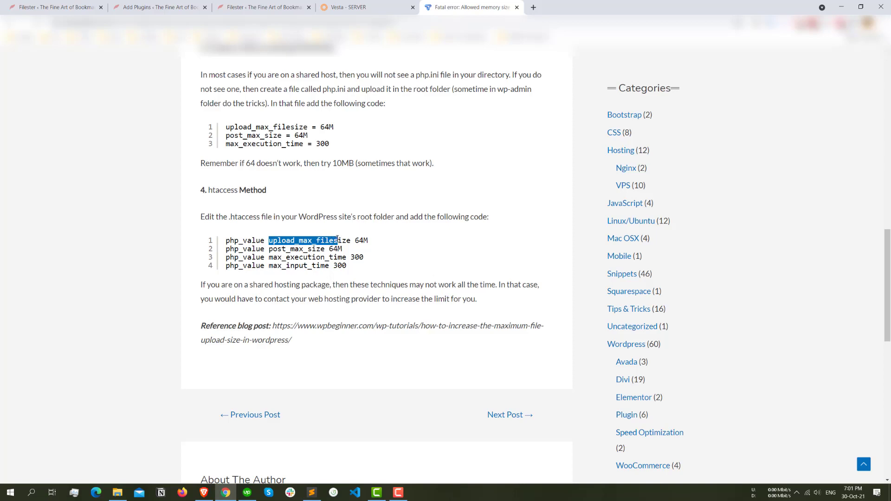
{"action": "left_click", "coordinate": [159, 7]}
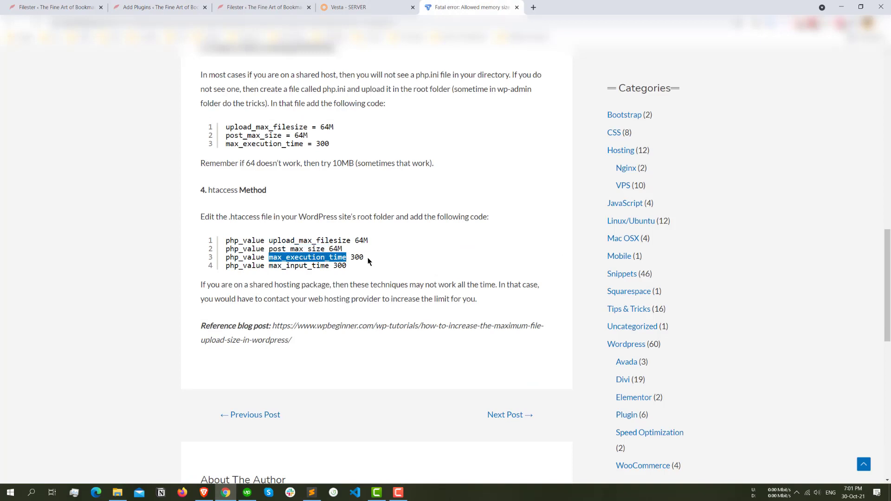
{"action": "double_click", "coordinate": [356, 257]}
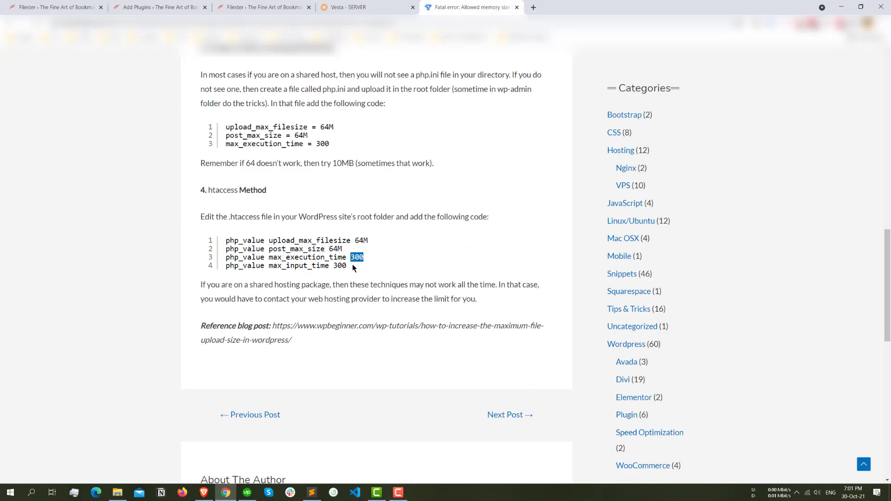
{"action": "left_click", "coordinate": [352, 257]}
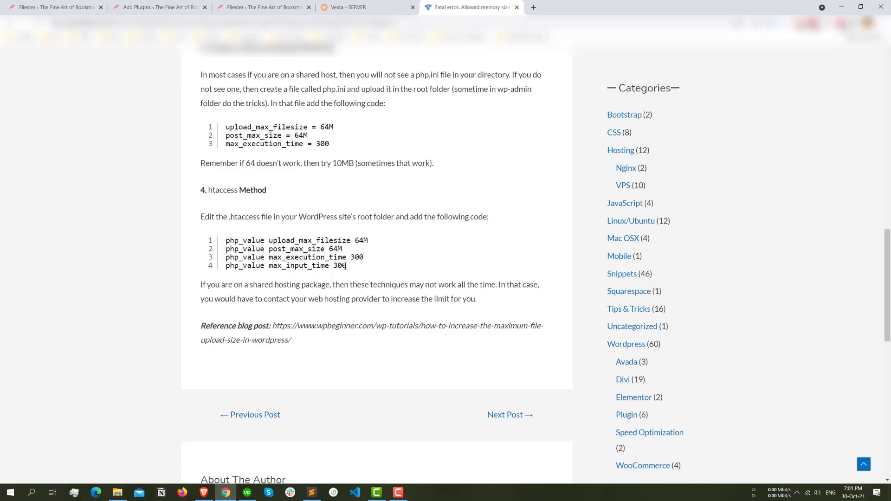
{"action": "left_click_drag", "start_coordinate": [226, 240], "coordinate": [347, 265]}
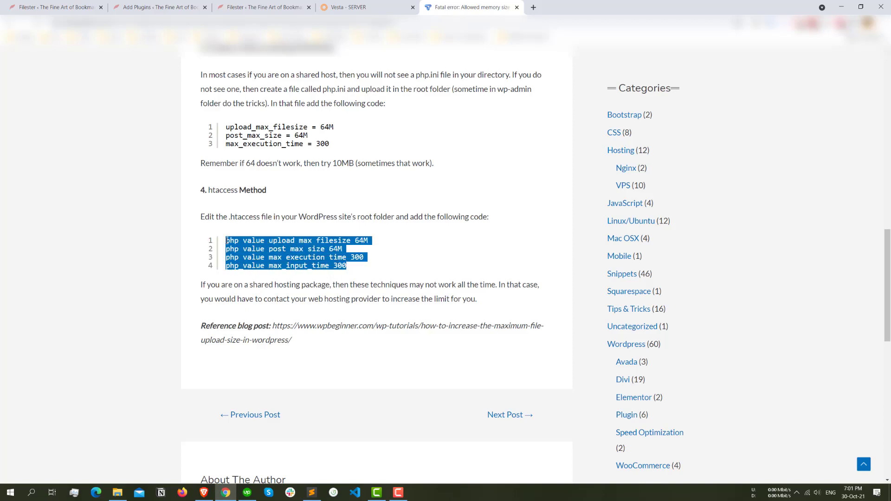
{"action": "left_click", "coordinate": [159, 7]}
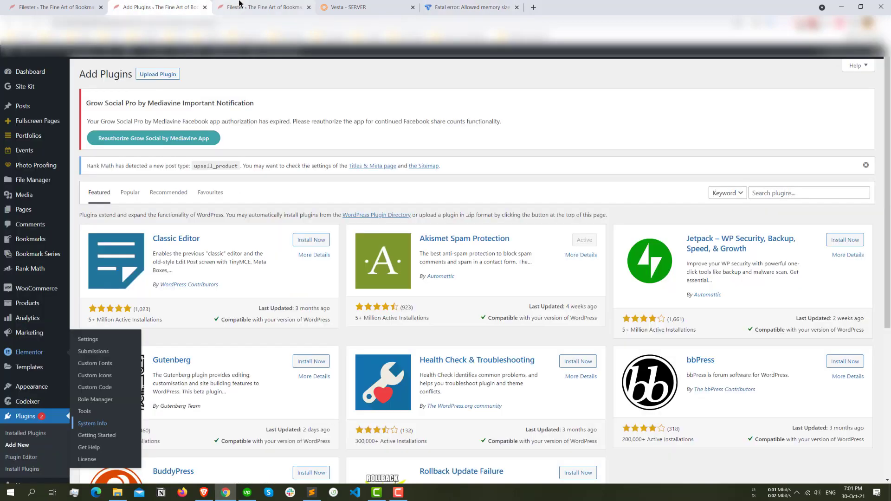
Add 'php_value upload_max_filesize 64M' and the other php_value lines to .htaccess, then save.
{"action": "left_click", "coordinate": [263, 7]}
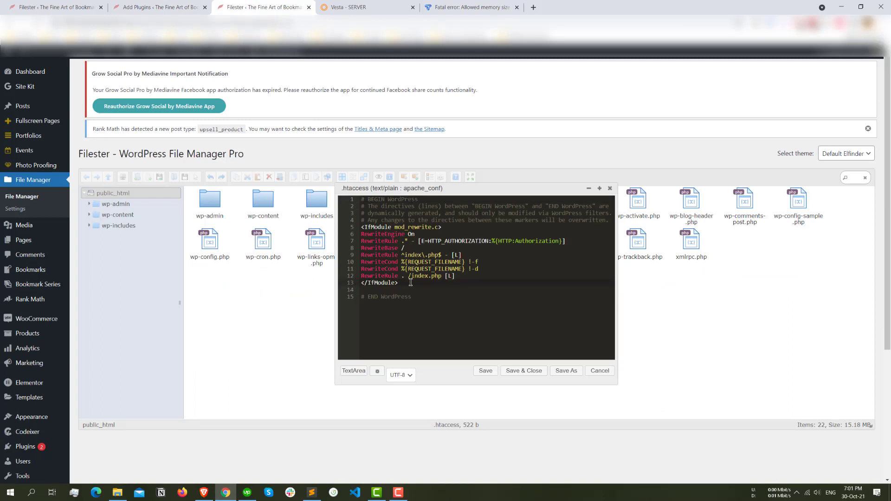
{"action": "type", "text": "php_value upload_max_filesize 64M"}
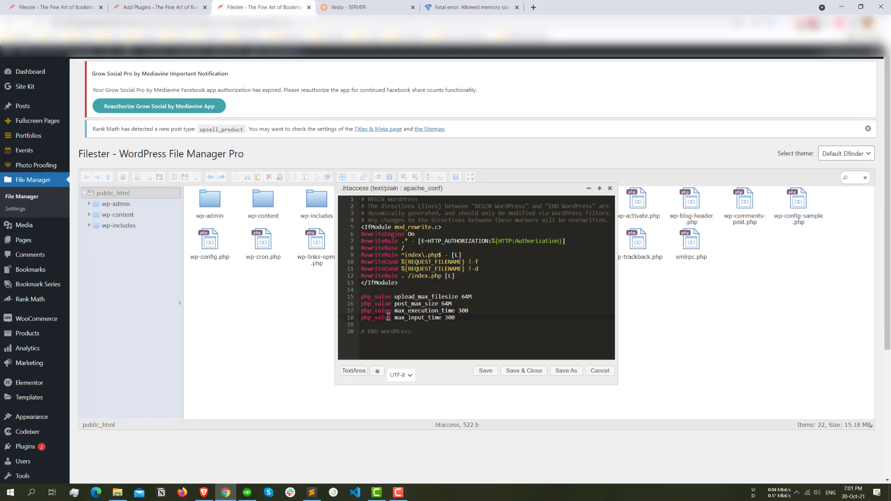
{"action": "left_click", "coordinate": [522, 371]}
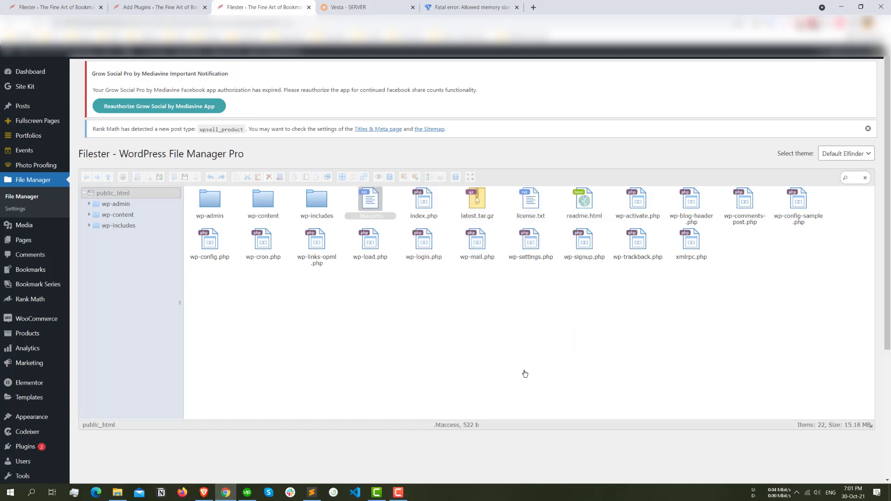
{"action": "left_click", "coordinate": [370, 204]}
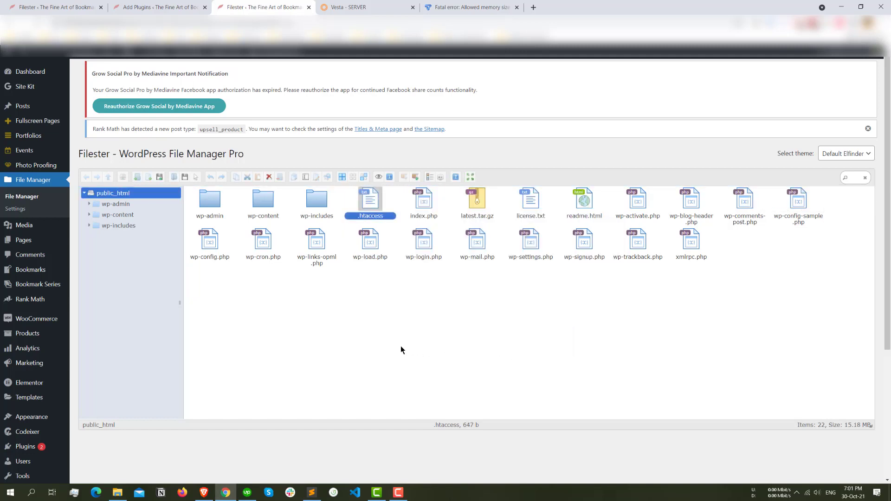
{"action": "mouse_move", "coordinate": [399, 341]}
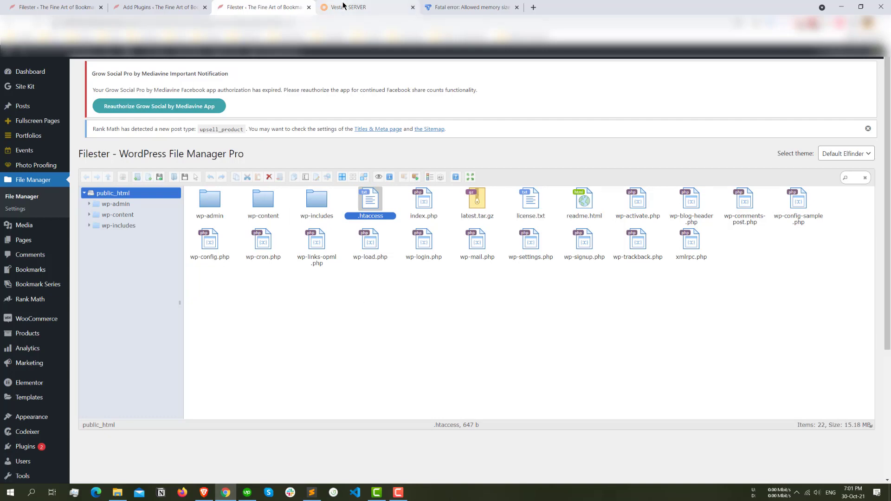
Restart apache2 in Vesta CP's server services list.
{"action": "left_click", "coordinate": [367, 7]}
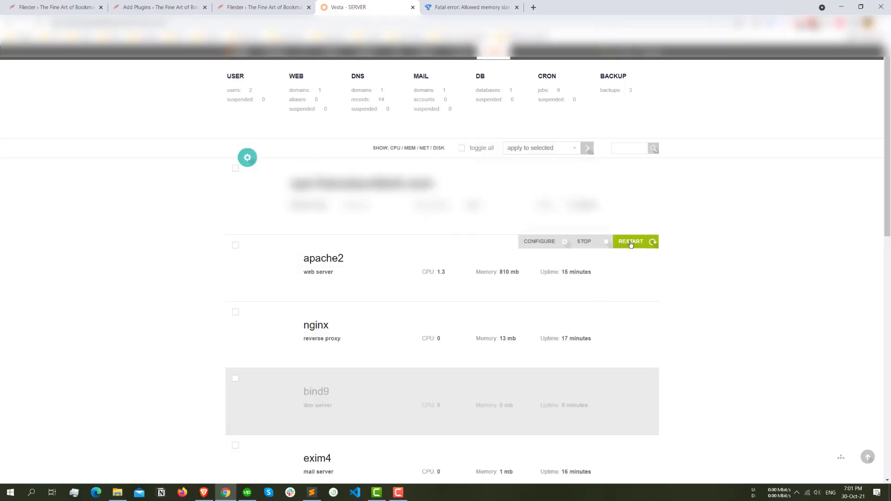
{"action": "left_click", "coordinate": [159, 7]}
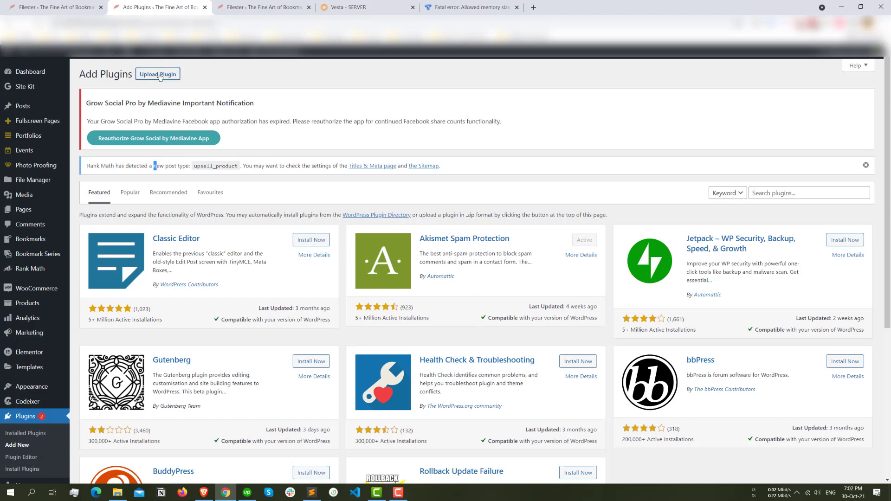
Upload advanced-custom-fields-pro.zip, install it, and activate the plugin.
{"action": "left_click", "coordinate": [157, 74]}
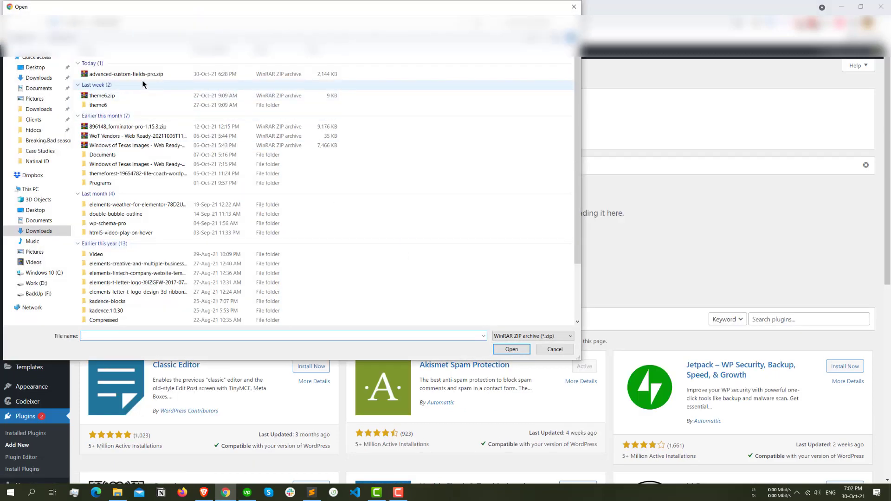
{"action": "left_click", "coordinate": [510, 349]}
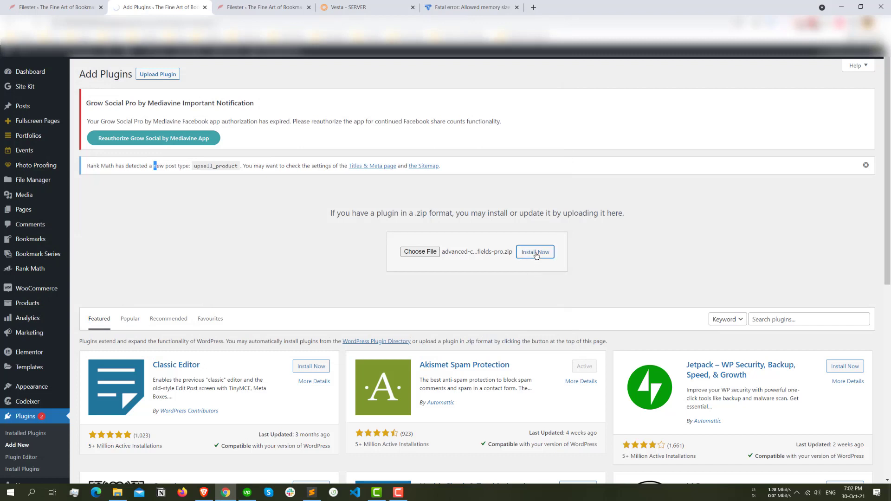
{"action": "left_click", "coordinate": [534, 251]}
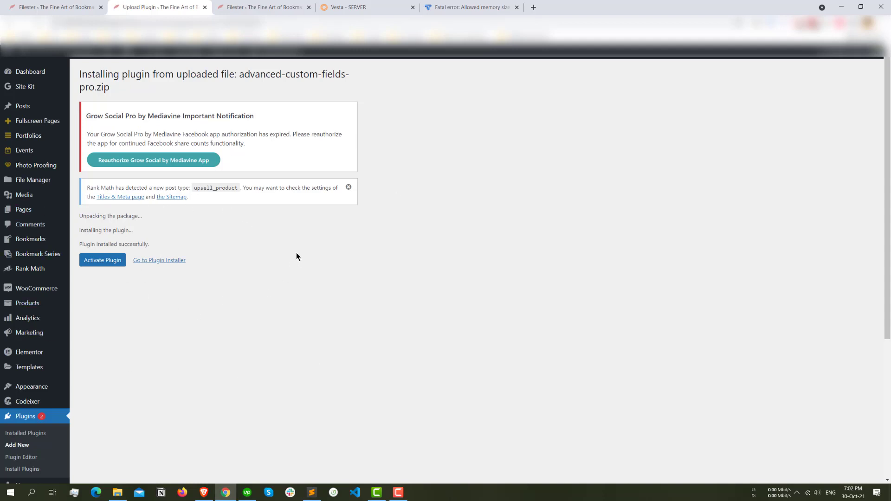
{"action": "mouse_move", "coordinate": [222, 299]}
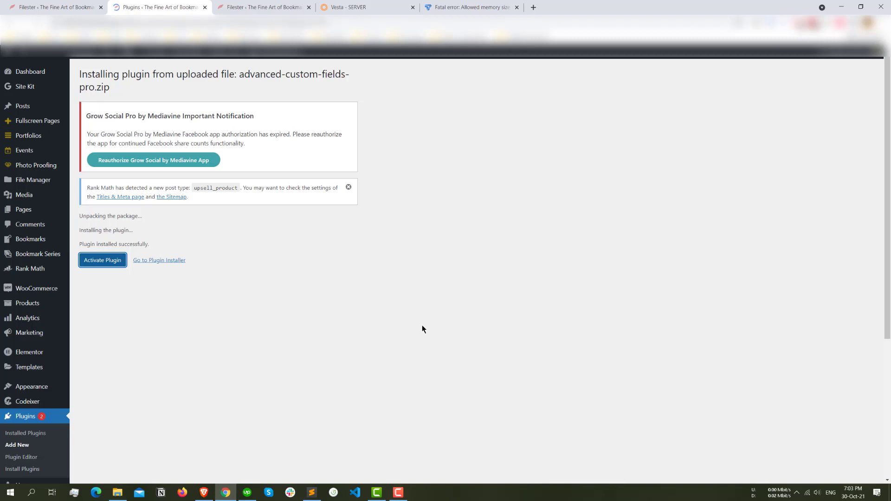
{"action": "left_click", "coordinate": [102, 260]}
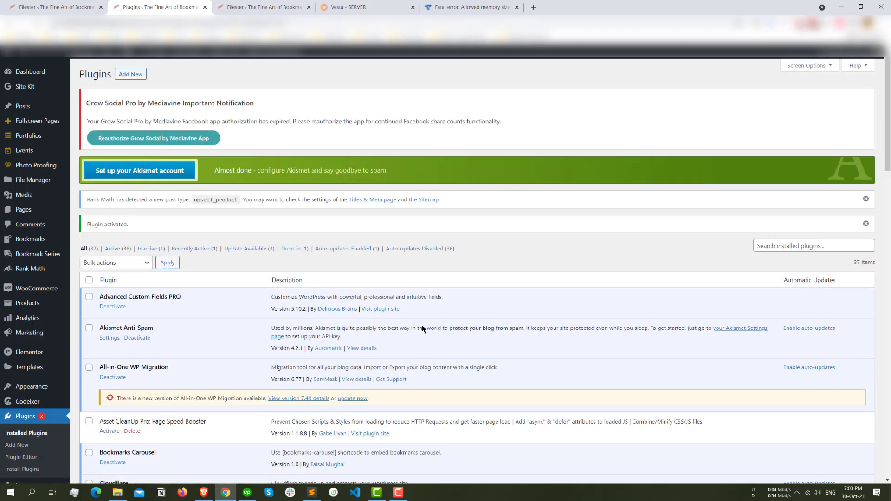